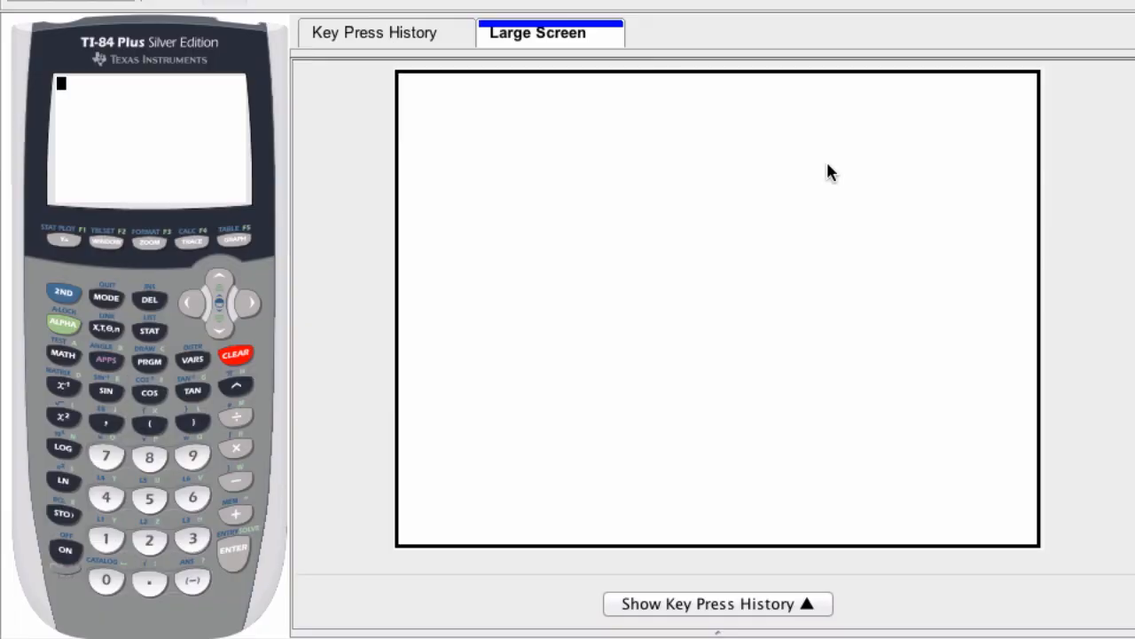
mouse_move(317, 551)
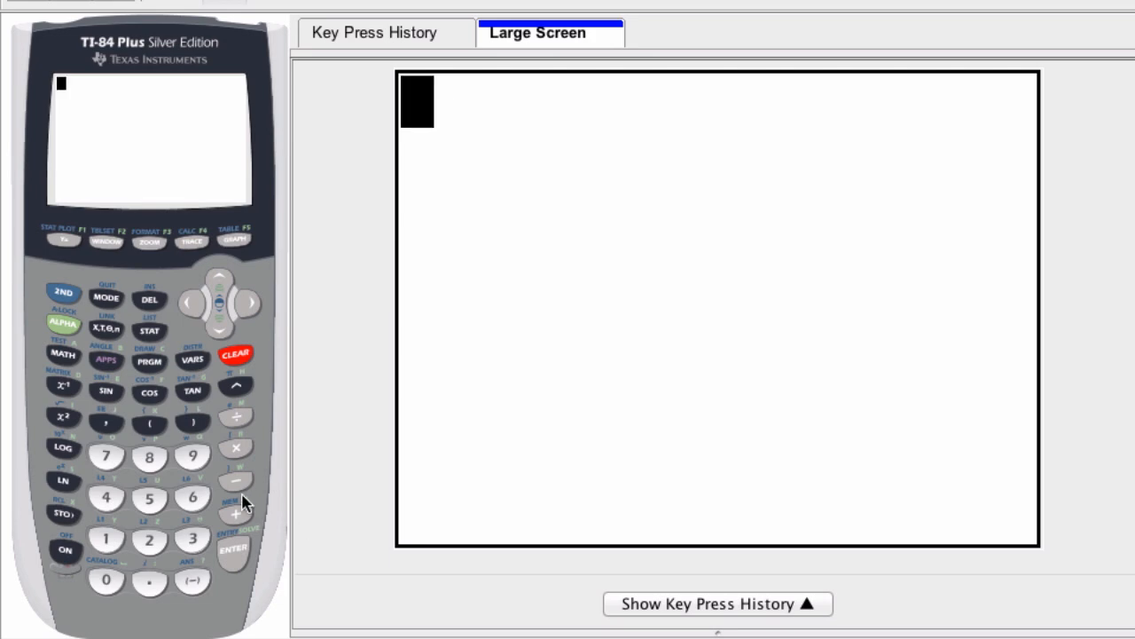
mouse_move(186, 482)
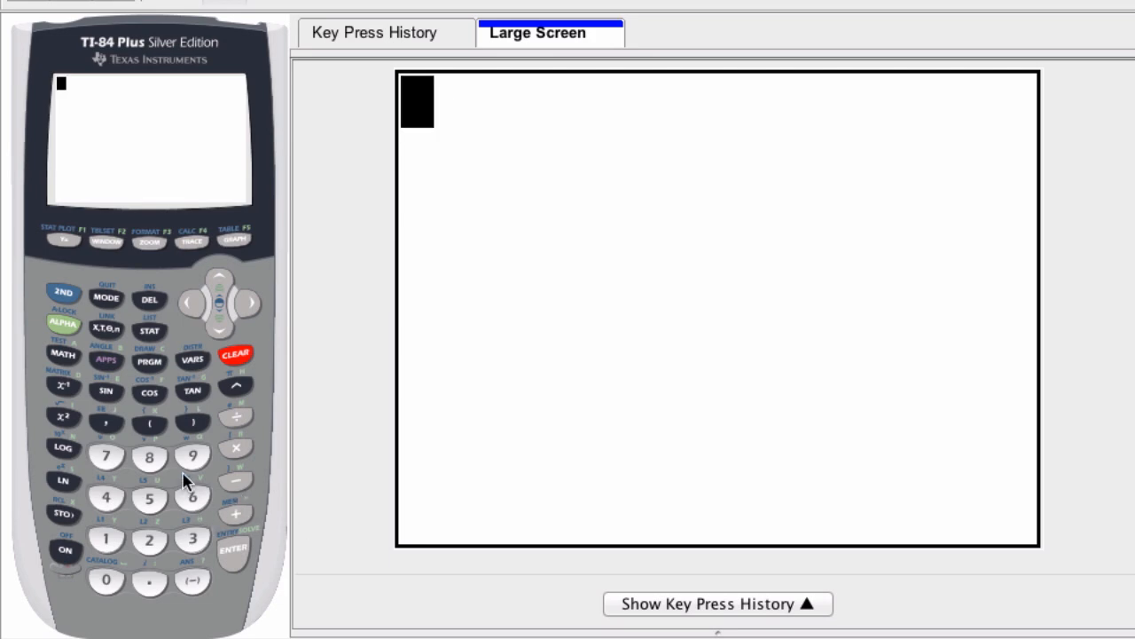
Enter 9+3+−2 using the subtraction key and evaluate it, getting ERR:SYNTAX.
left_click(193, 456)
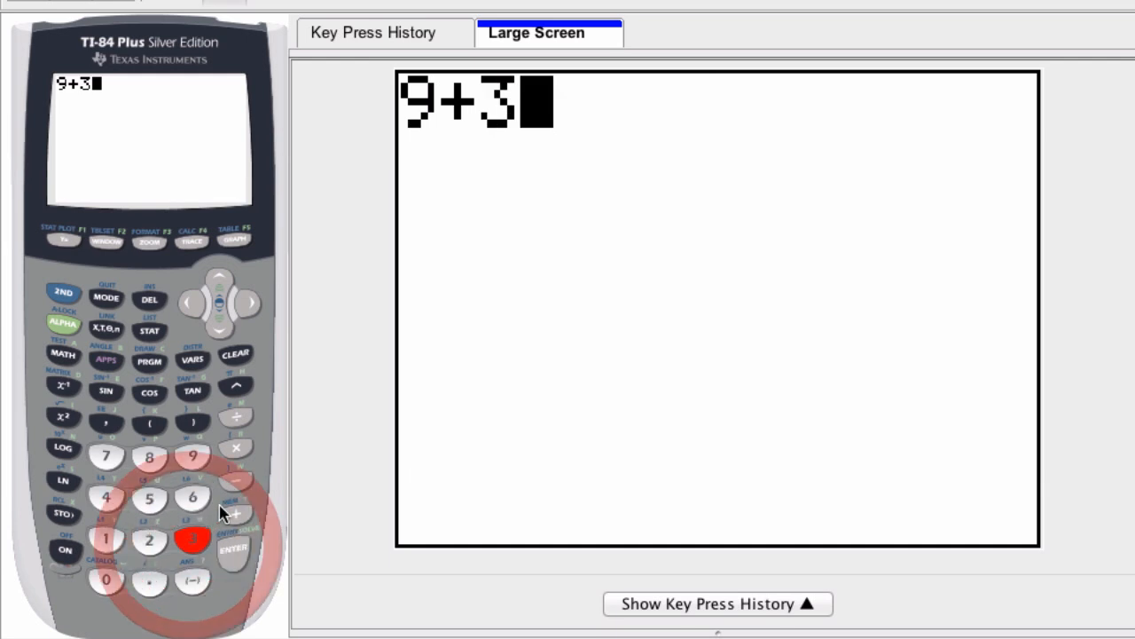
left_click(236, 482)
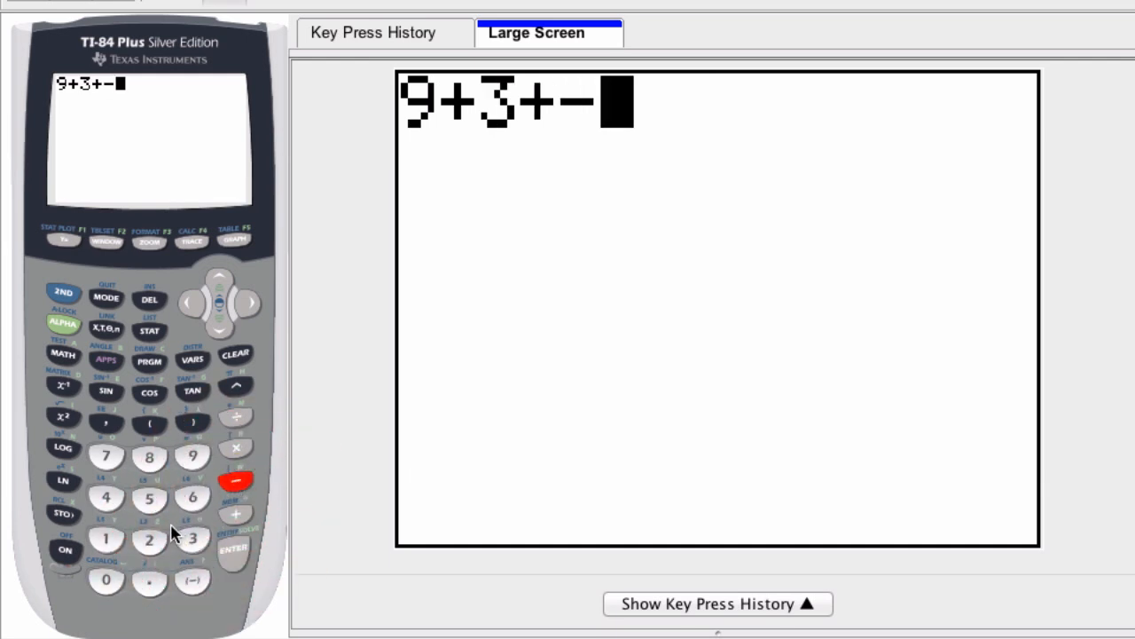
left_click(149, 538)
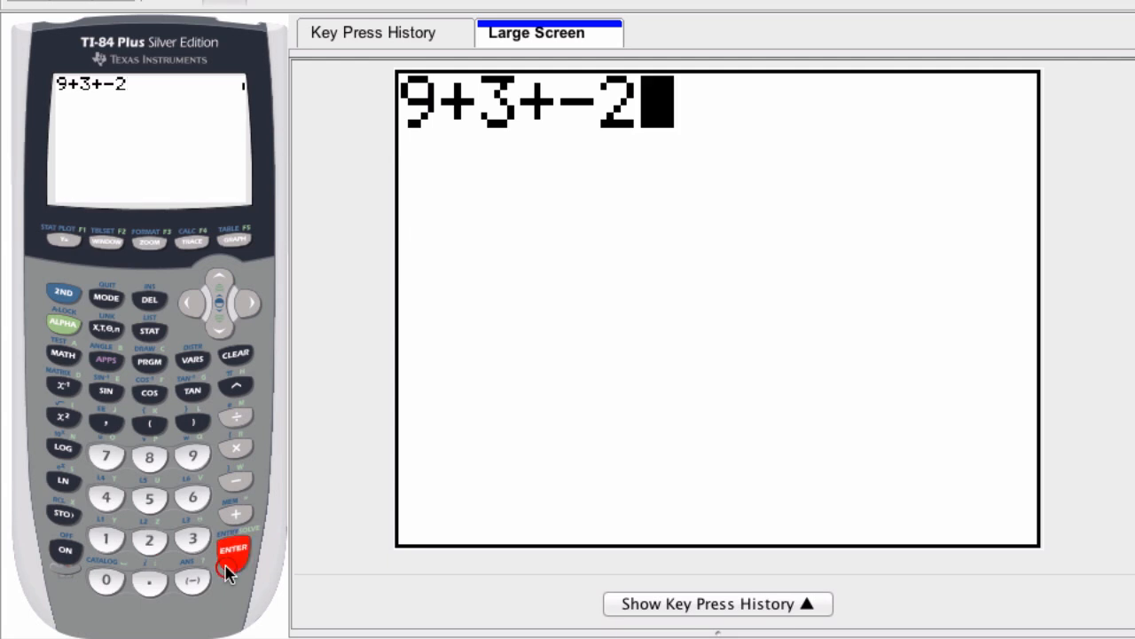
left_click(232, 548)
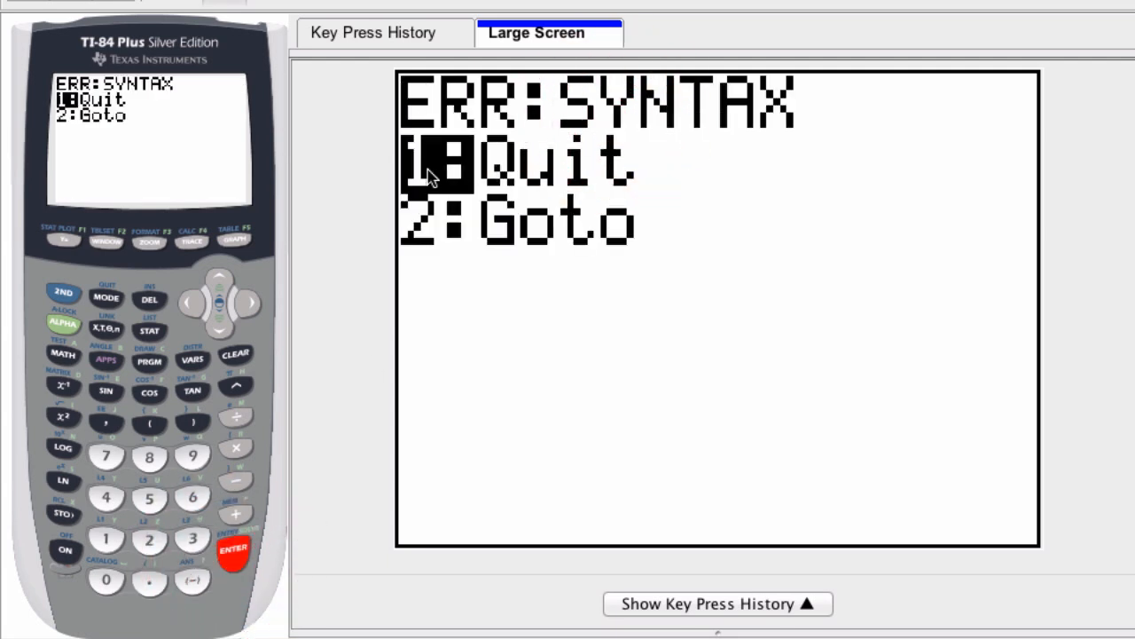
Quit the error, retype 9+3+−2 with subtraction, and evaluate to get ERR:SYNTAX again.
left_click(106, 539)
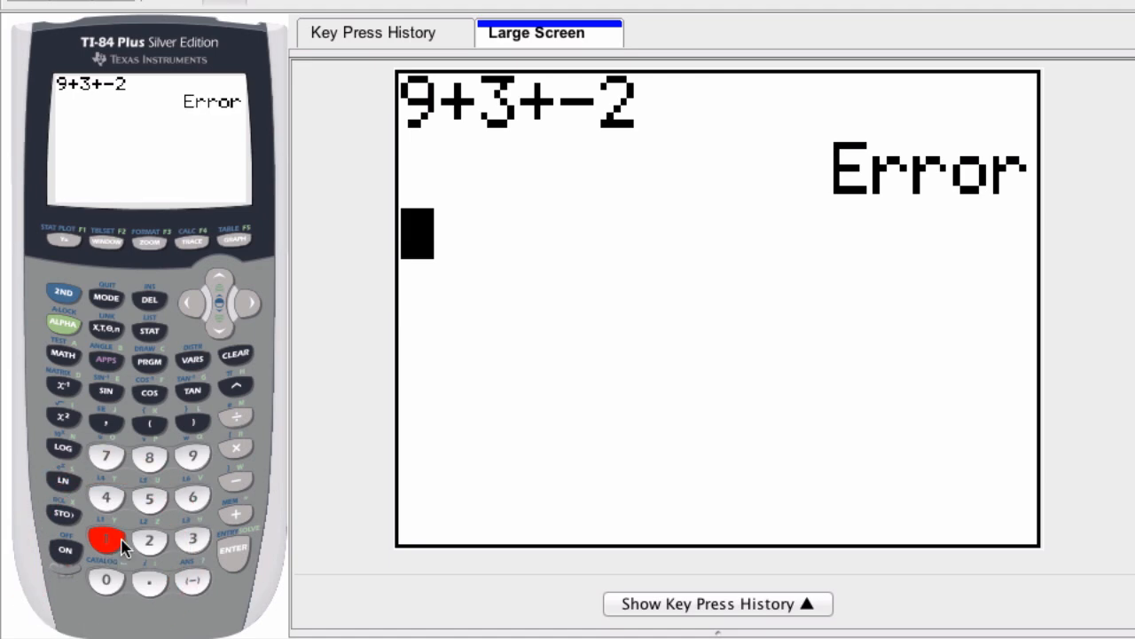
left_click(192, 455)
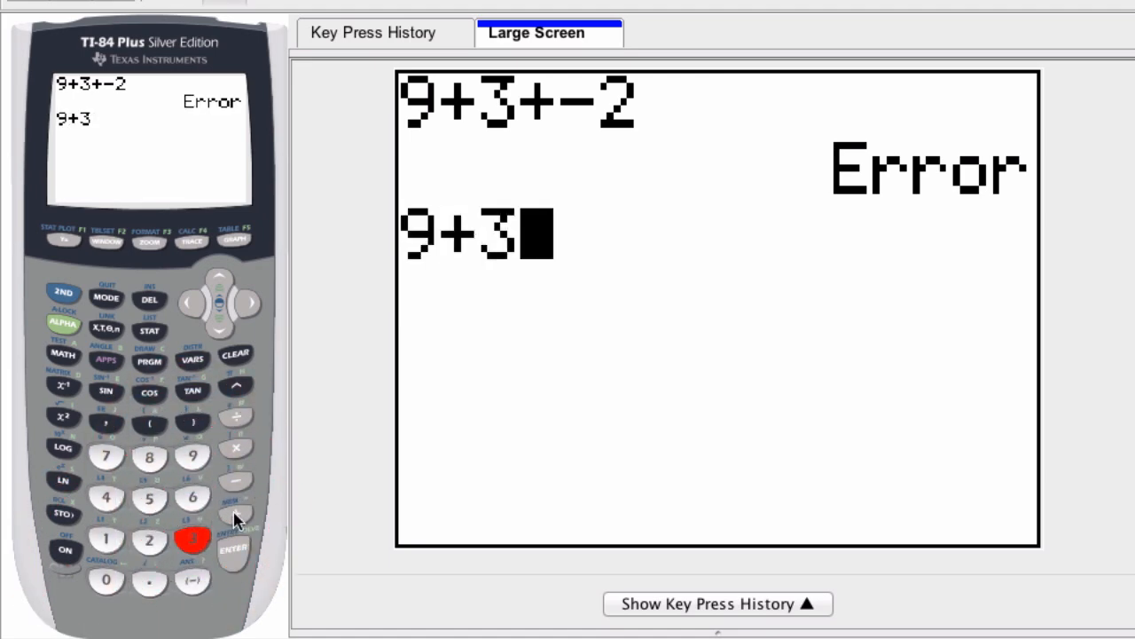
left_click(149, 539)
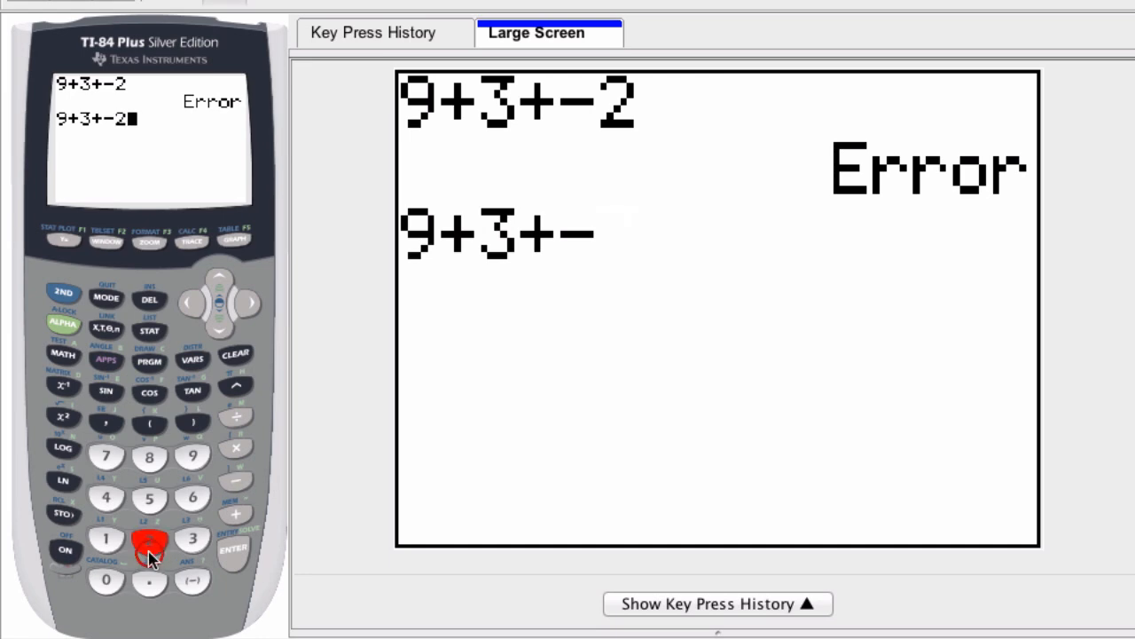
left_click(233, 548)
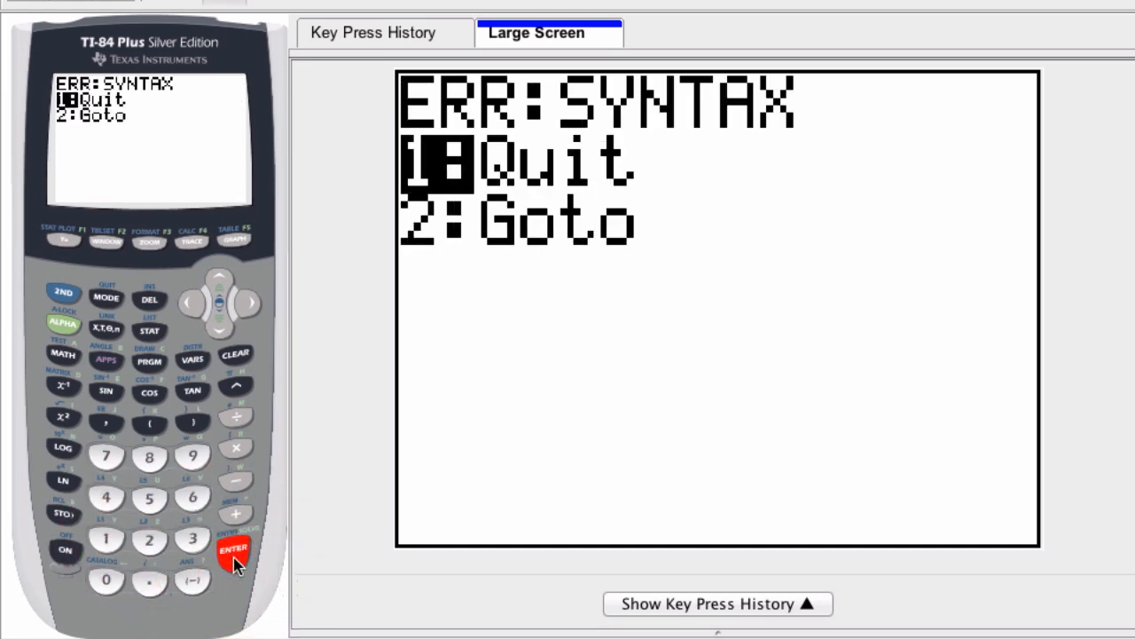
mouse_move(470, 244)
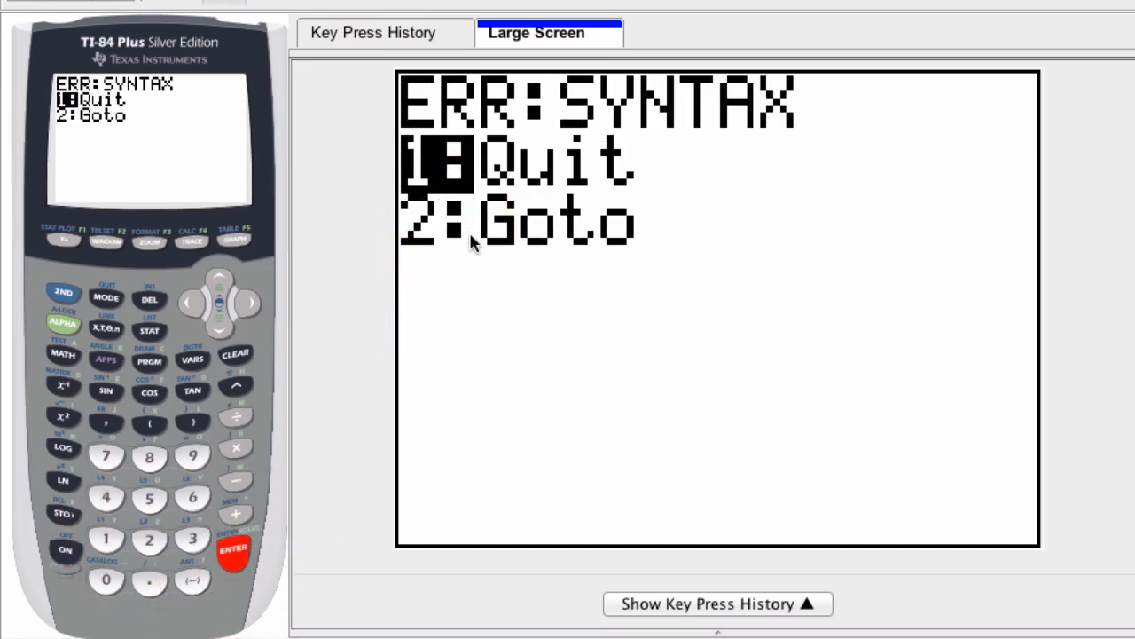
Goto the error, swap the subtraction sign for a (−) negative sign, and evaluate to 10.
left_click(149, 538)
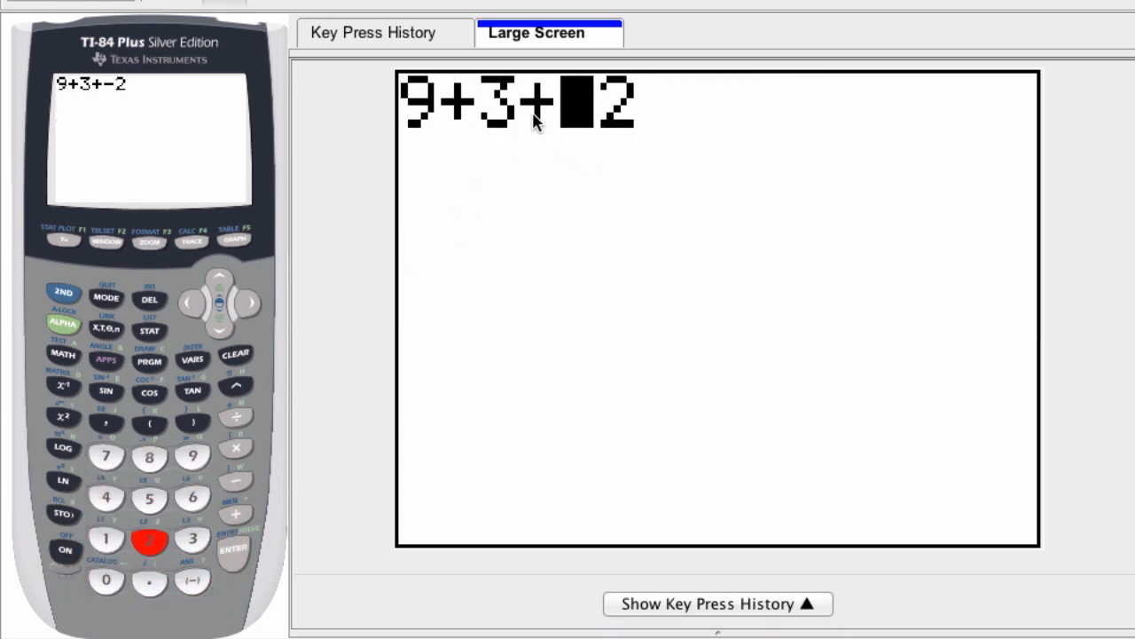
left_click(149, 299)
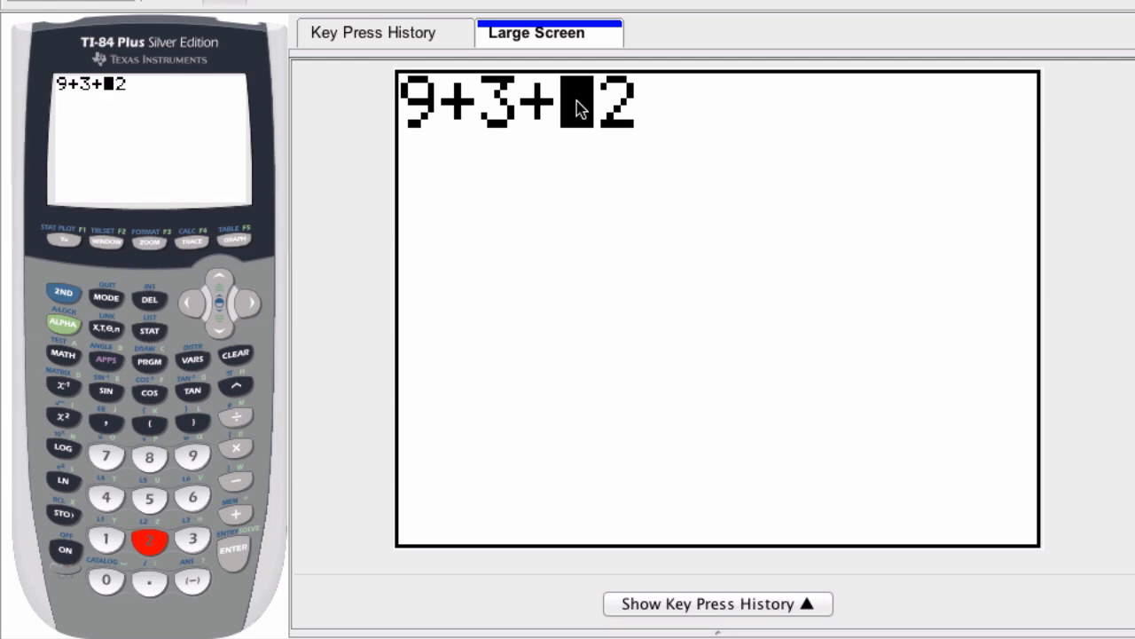
mouse_move(194, 625)
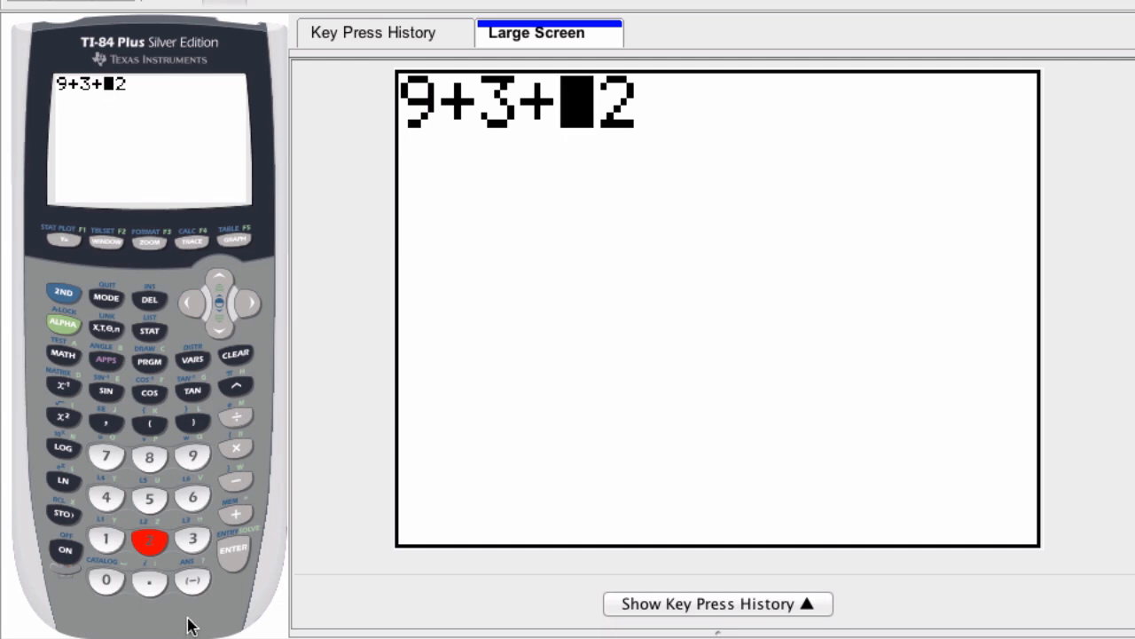
left_click(193, 580)
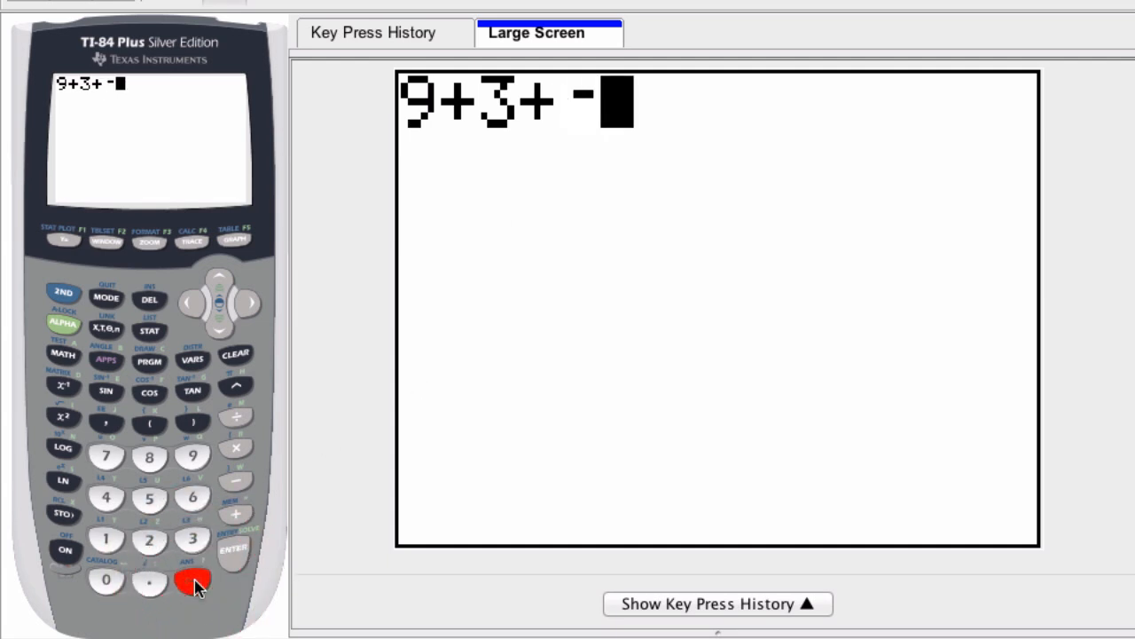
left_click(233, 548)
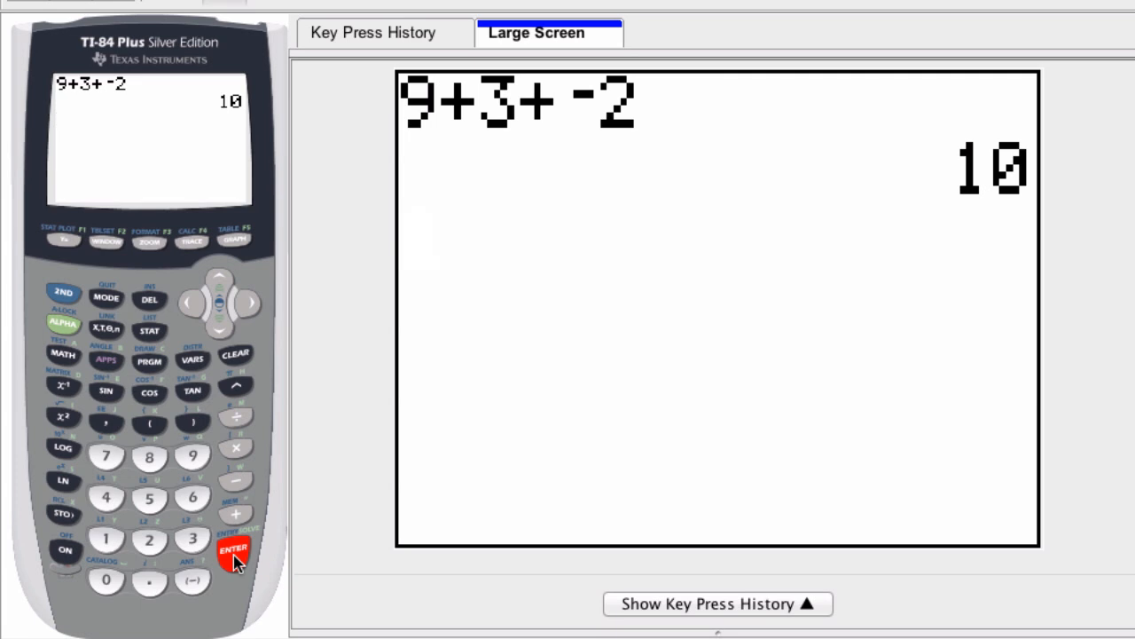
left_click(233, 548)
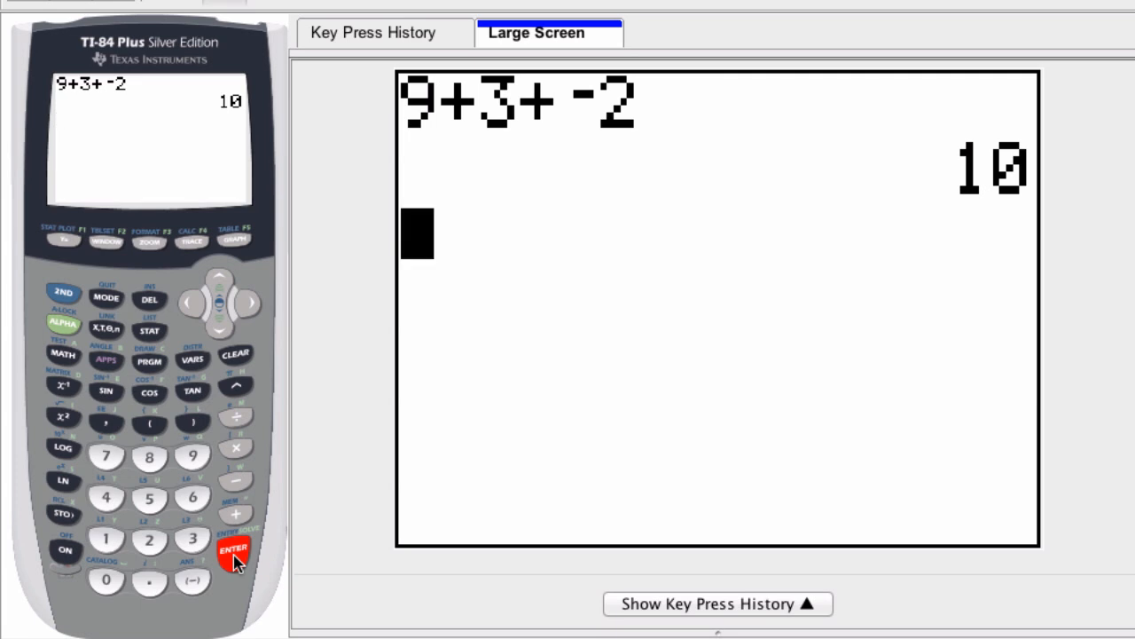